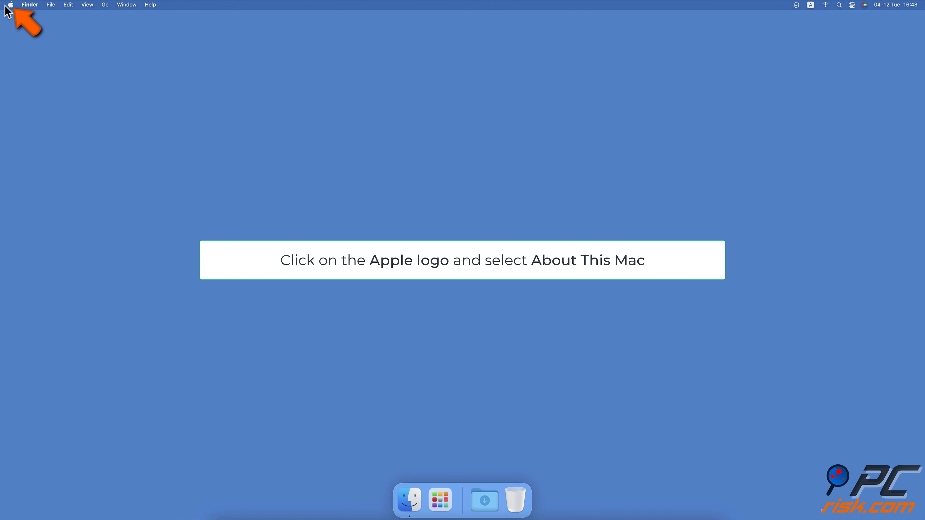
Check free space on Macintosh HD under Storage and launch the Manage tools.
click(10, 5)
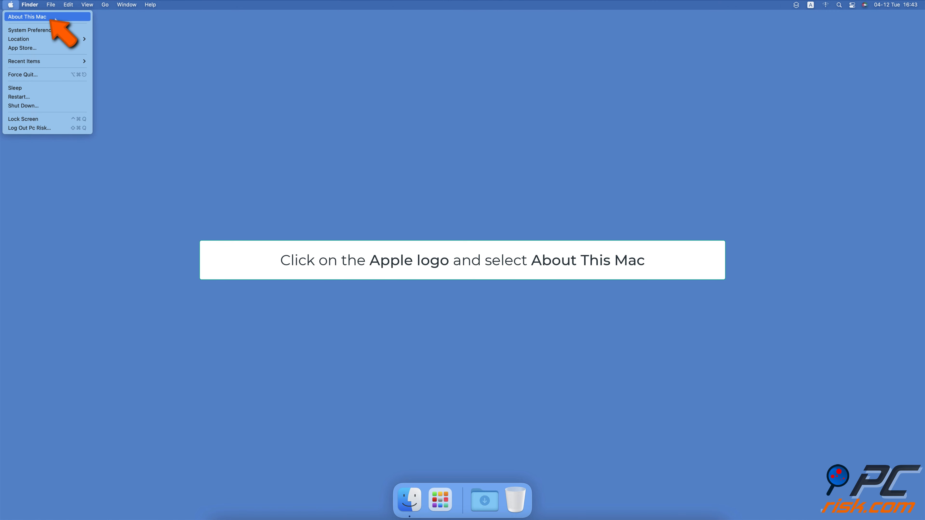
click(26, 16)
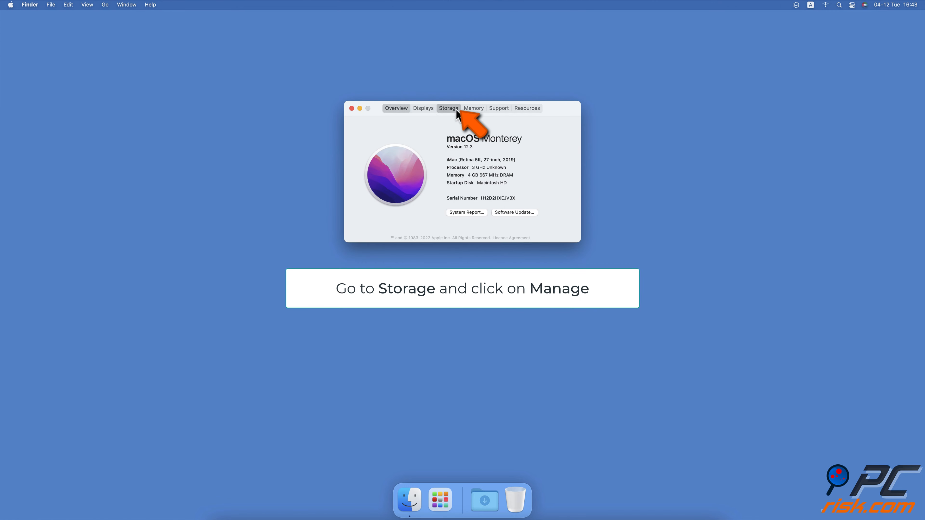
click(449, 108)
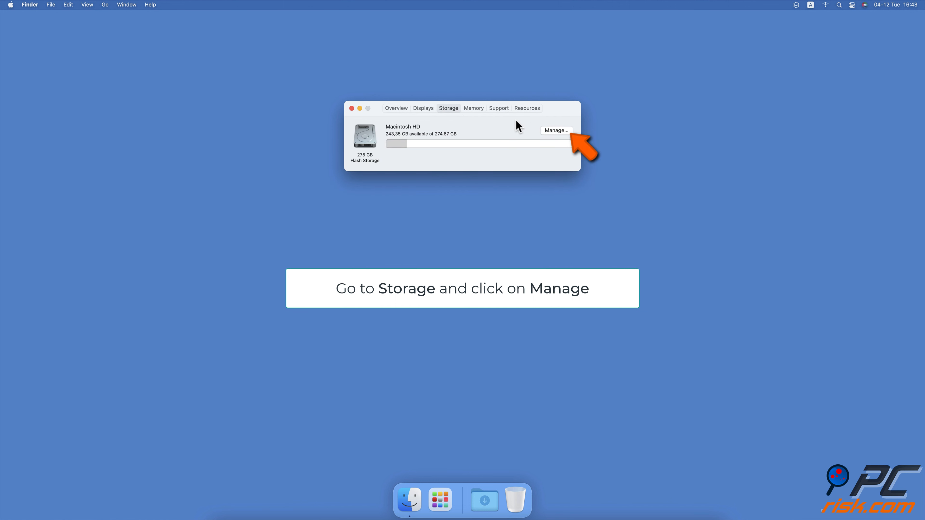
click(555, 131)
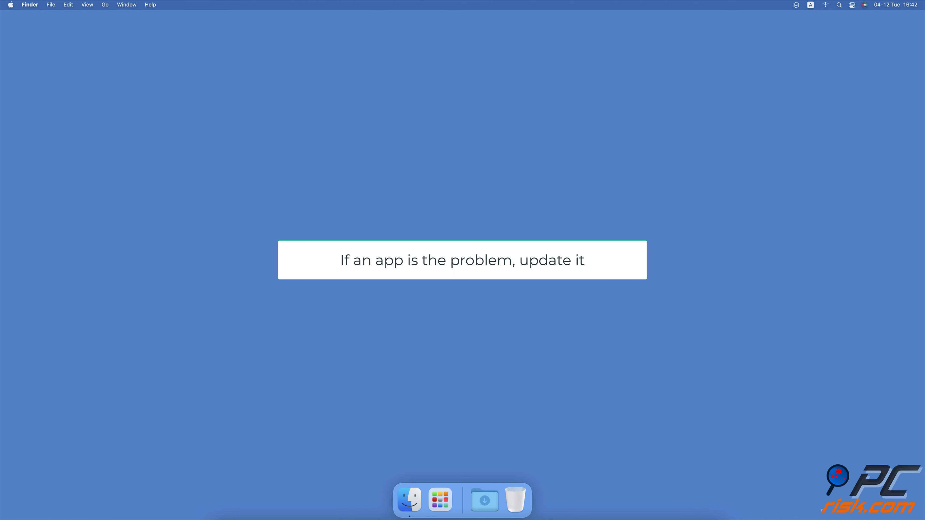
Launch App Store from Spotlight and view the Updates page, showing all apps up to date.
text(app store)
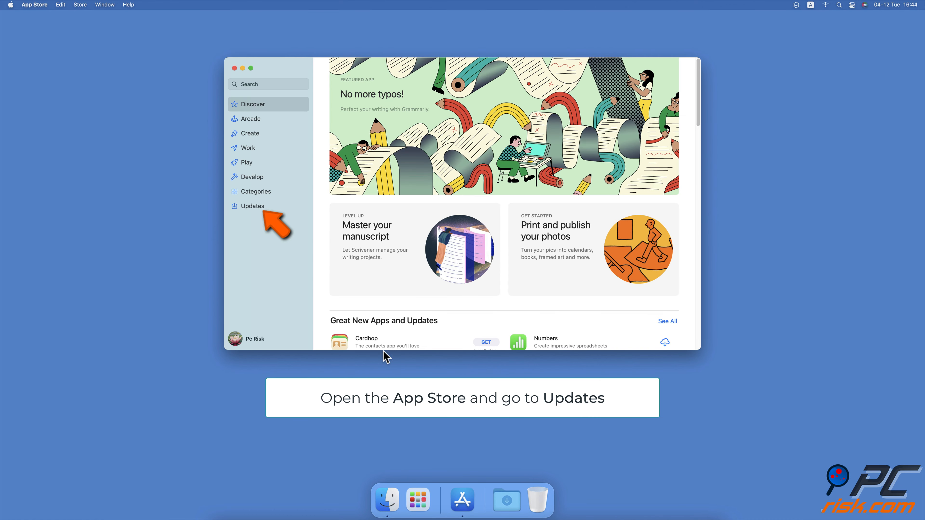
click(252, 206)
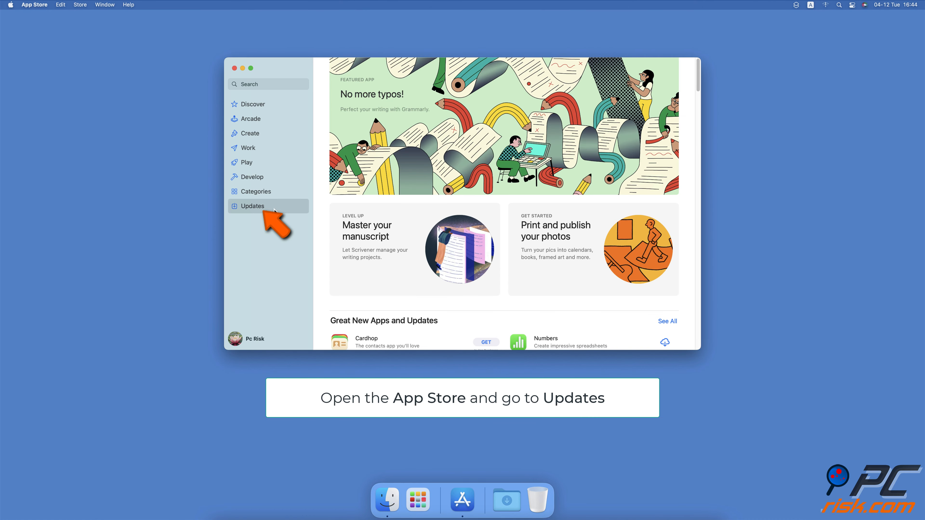
click(253, 206)
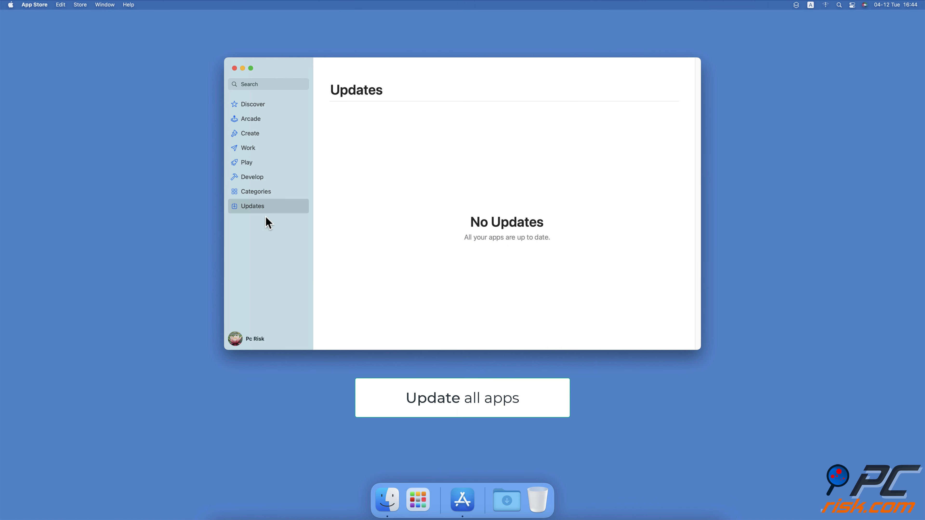
mouse_move(272, 214)
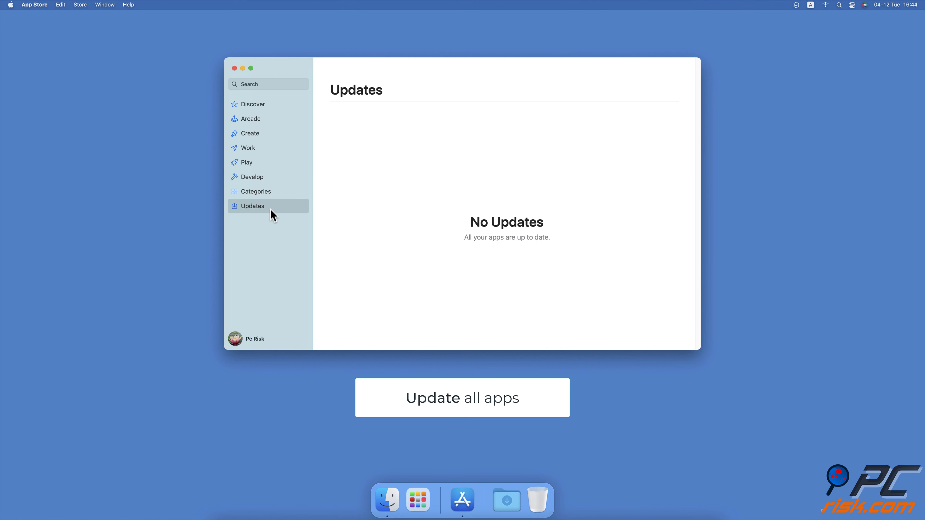
mouse_move(279, 218)
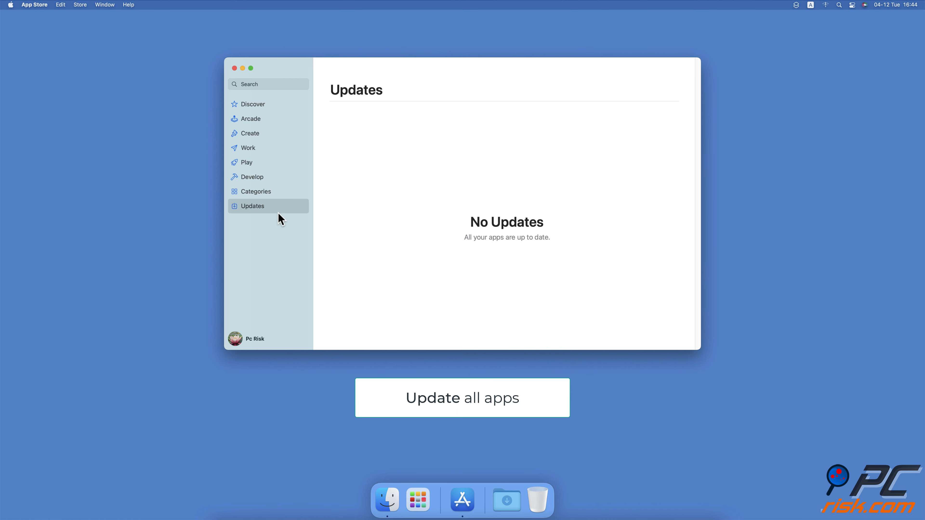
click(234, 68)
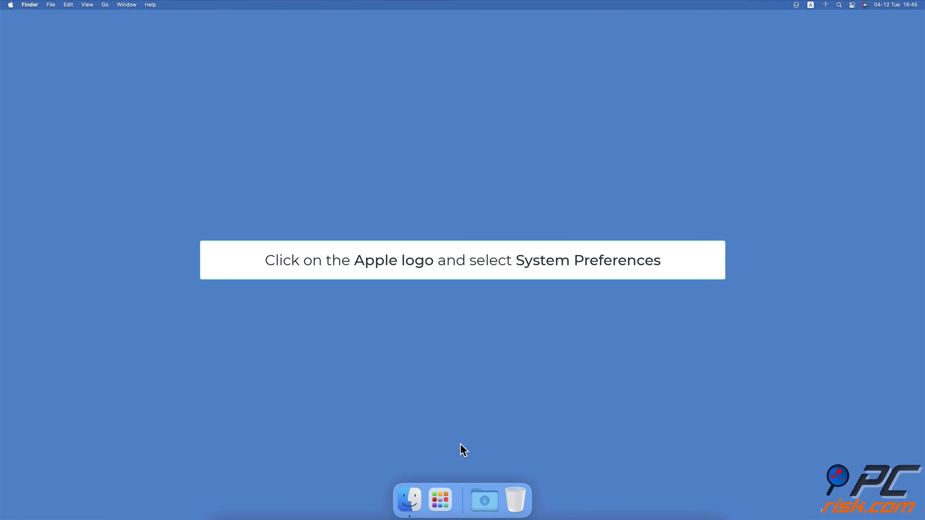
mouse_move(82, 81)
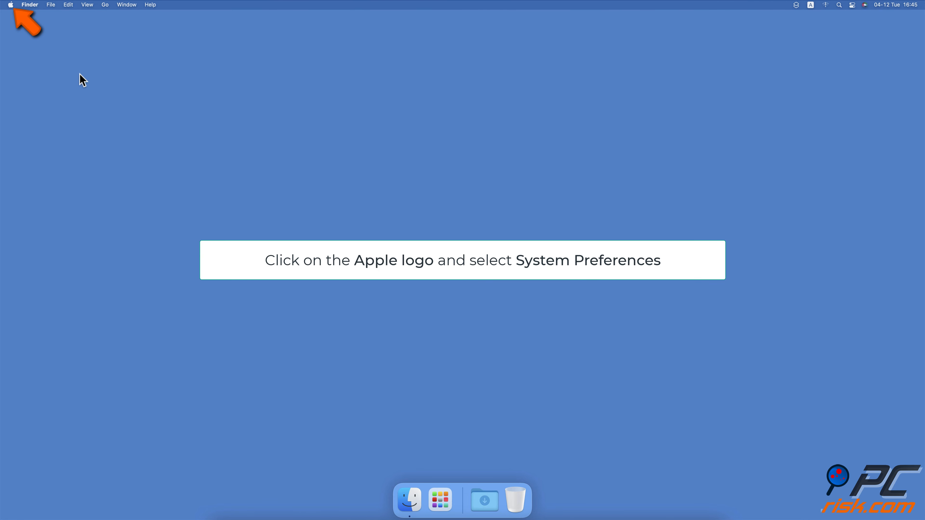
Reach the Network pane of System Preferences from the Apple menu.
click(10, 5)
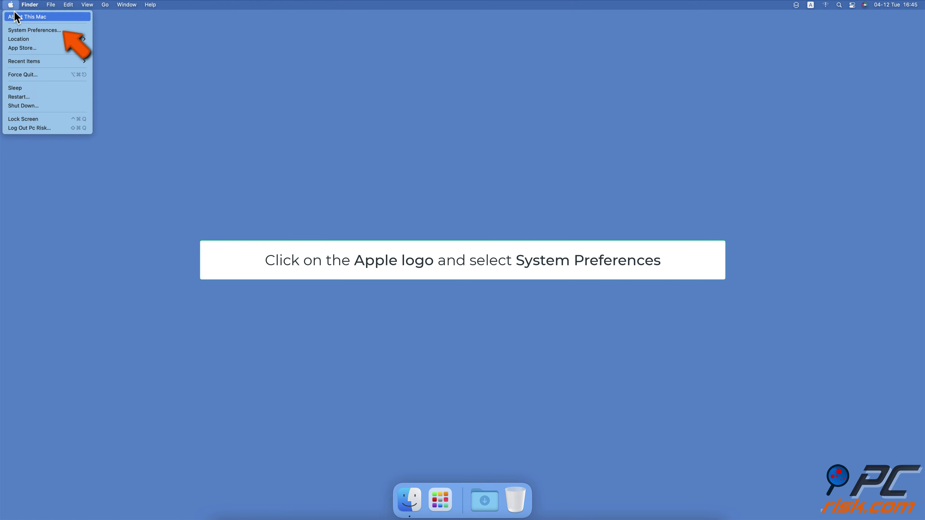
mouse_move(36, 30)
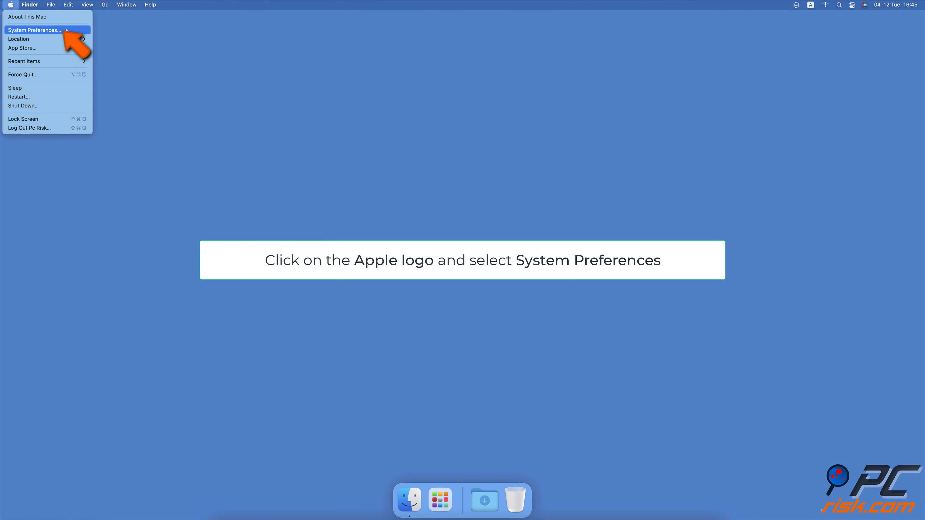
click(35, 29)
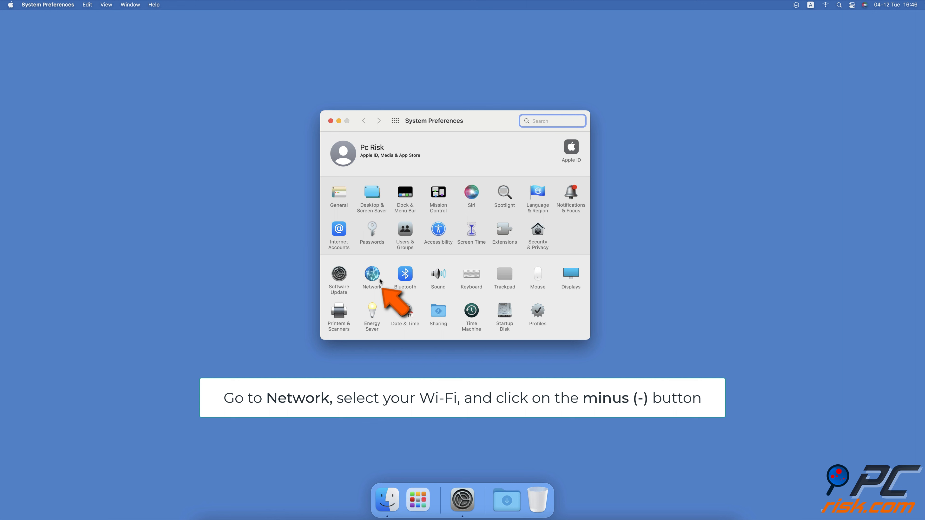
click(371, 274)
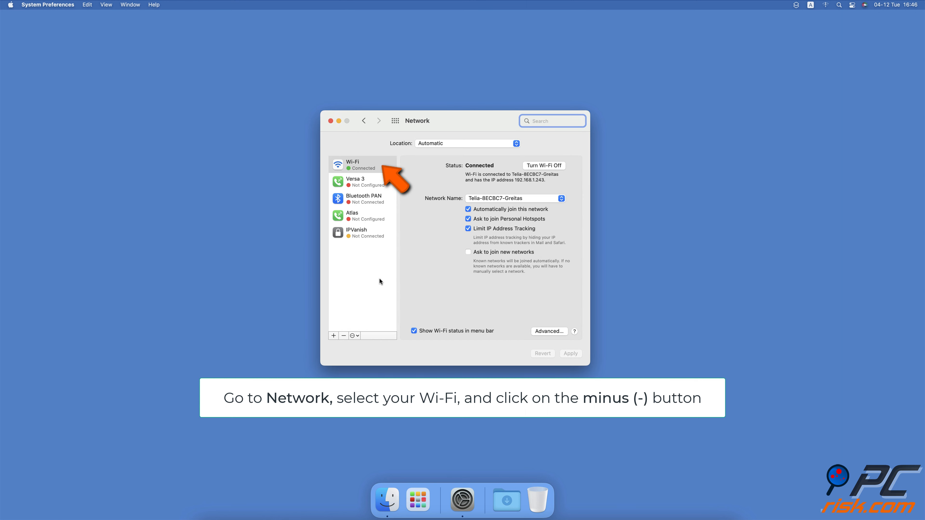
Remove the Wi-Fi service with the minus button, then begin adding a service back.
click(342, 336)
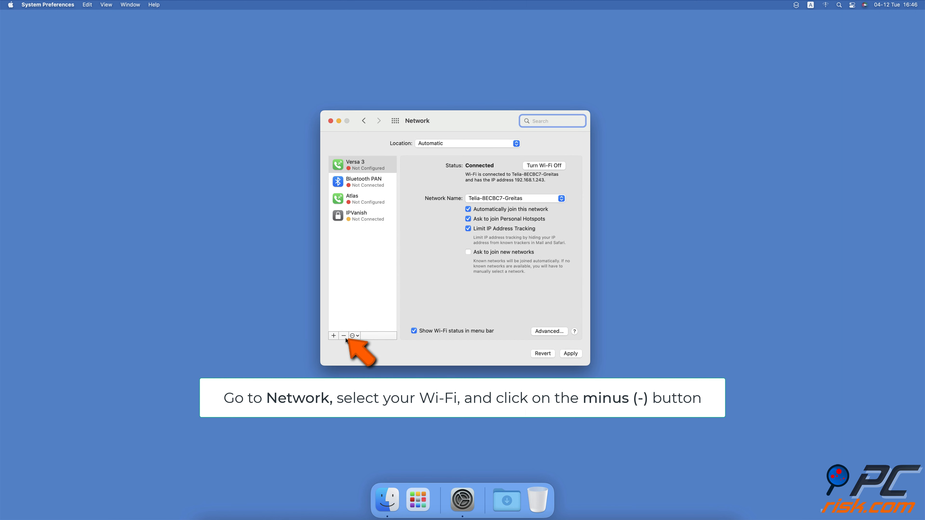
click(344, 336)
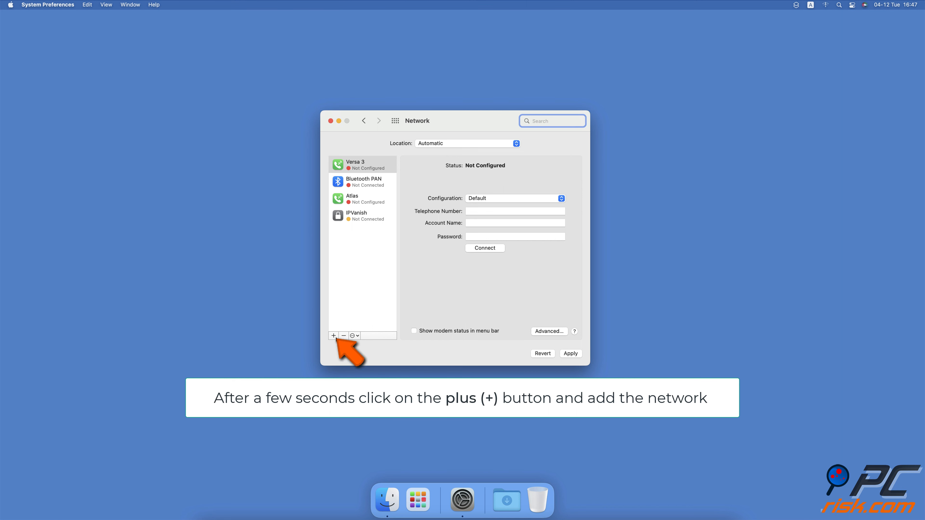
click(333, 336)
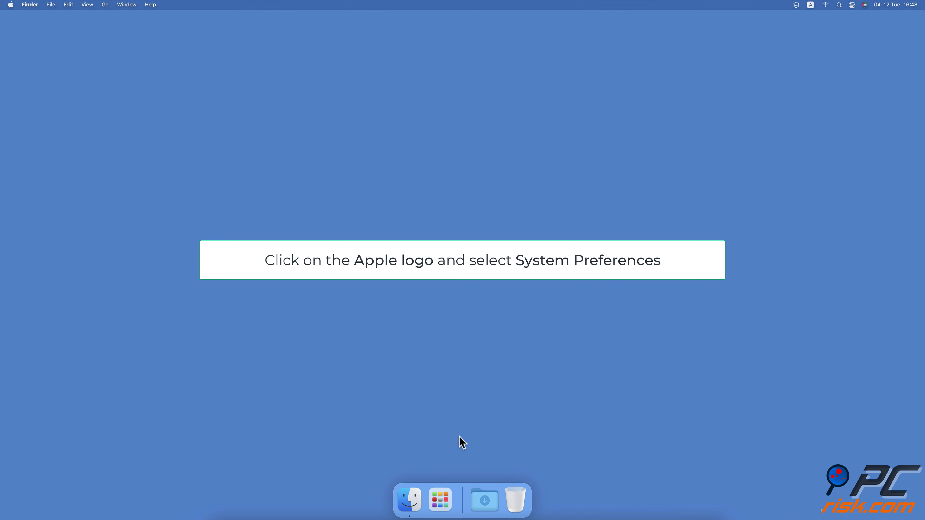
mouse_move(11, 11)
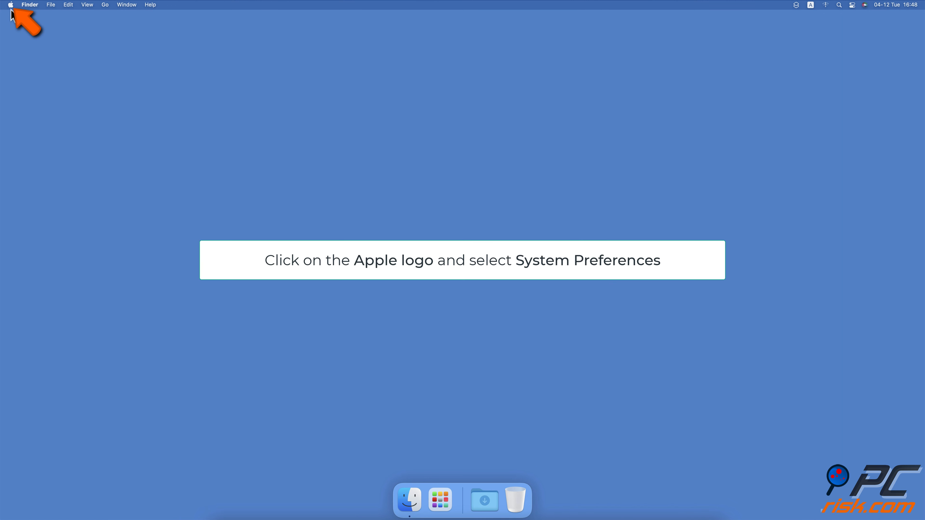
Reopen System Preferences to the Bluetooth pane listing paired devices.
click(10, 5)
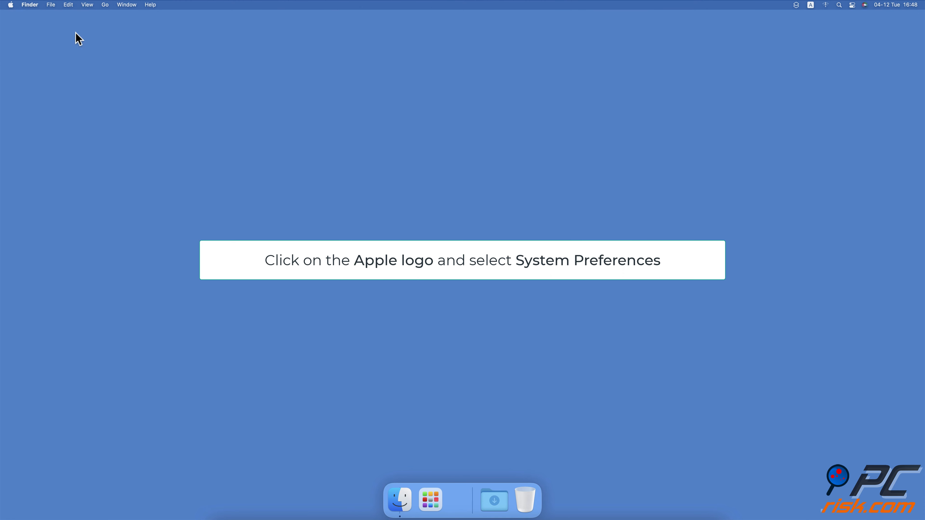
click(10, 5)
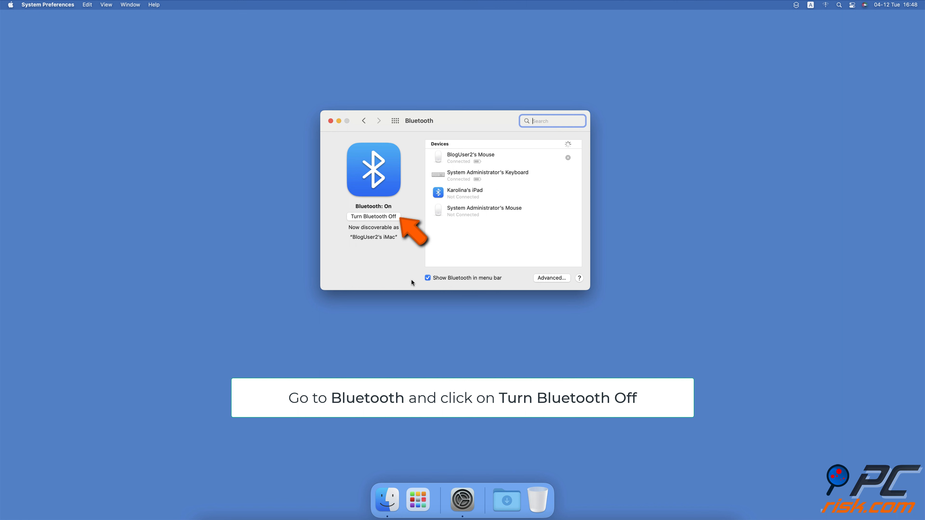
mouse_move(397, 221)
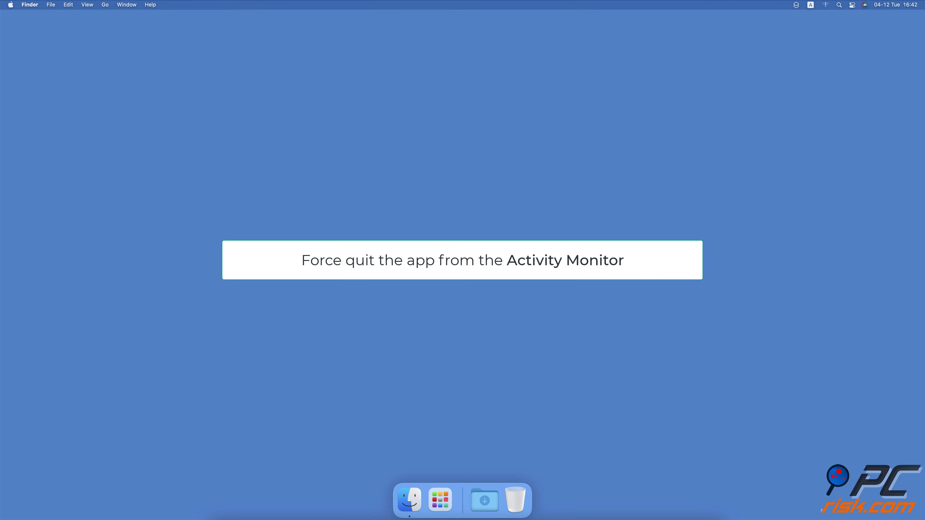
Launch Activity Monitor from Spotlight and start force quitting the Universal Control process.
text(activity Monitor)
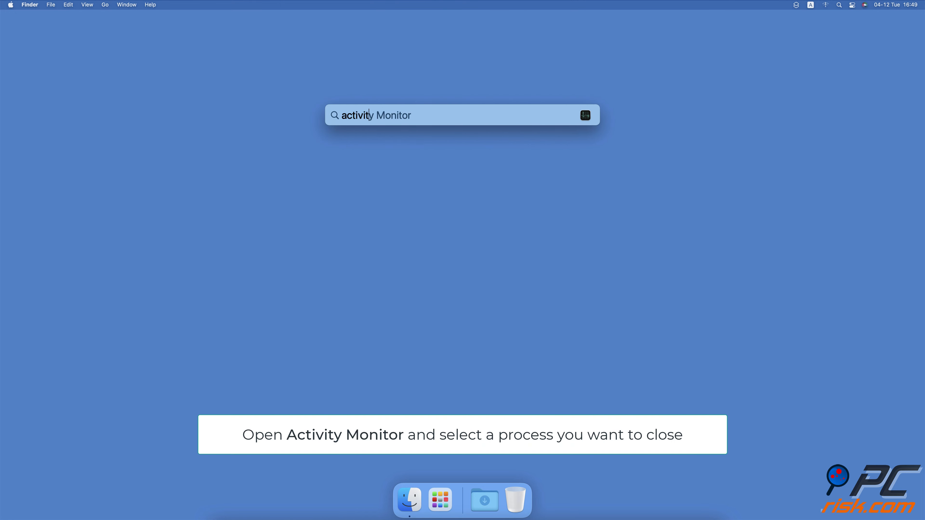
key(Return)
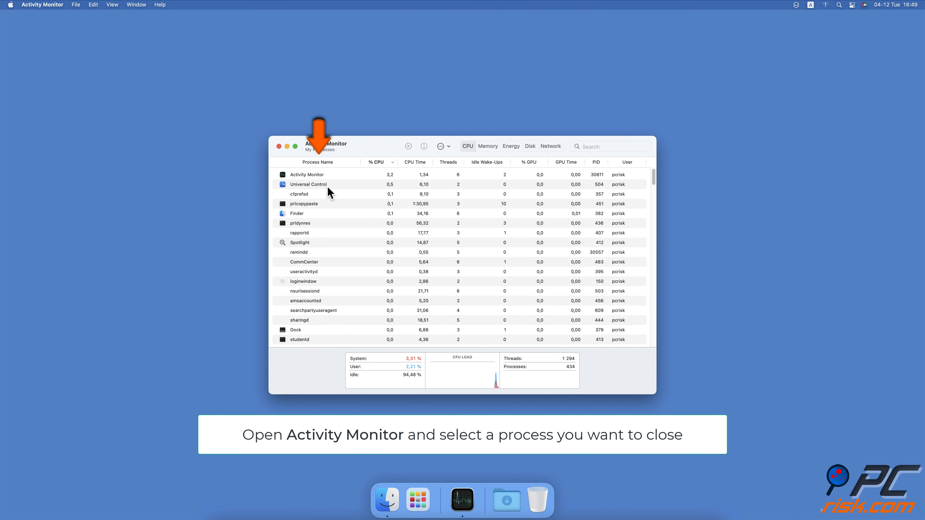
click(307, 184)
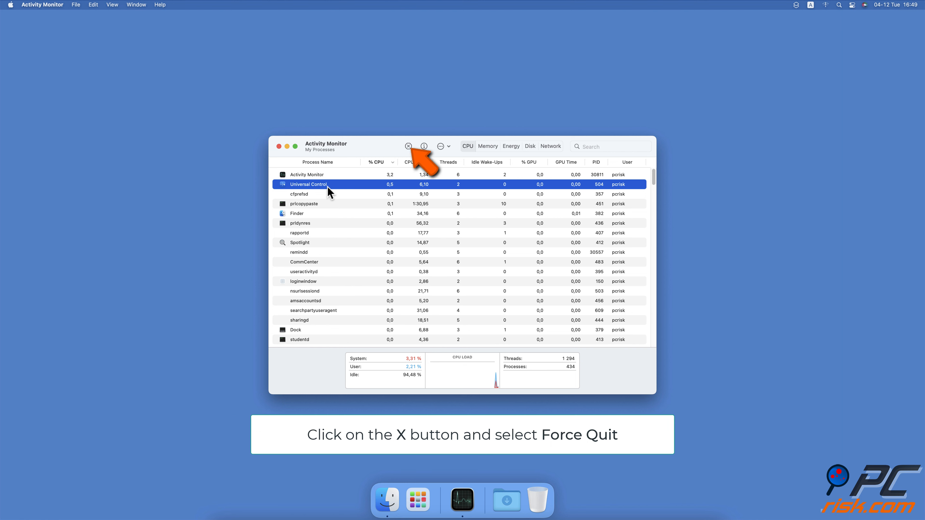
click(408, 146)
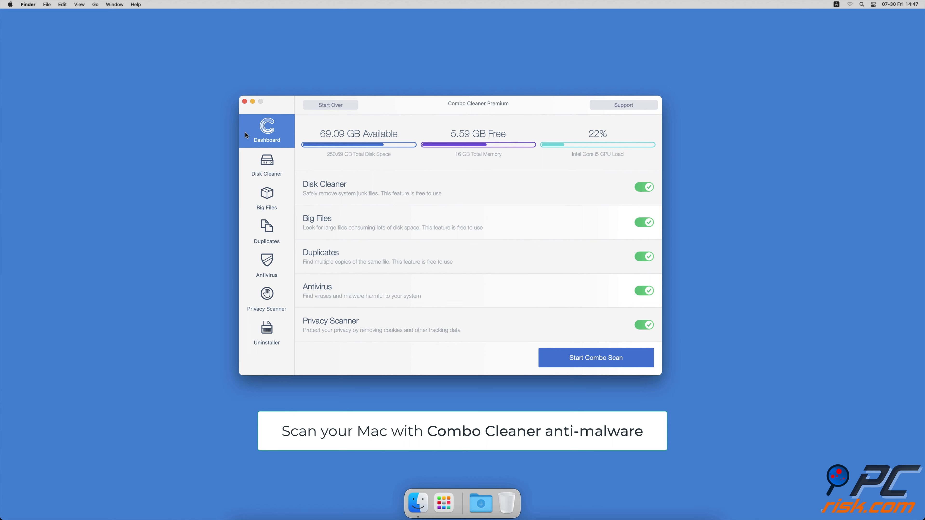
mouse_move(238, 235)
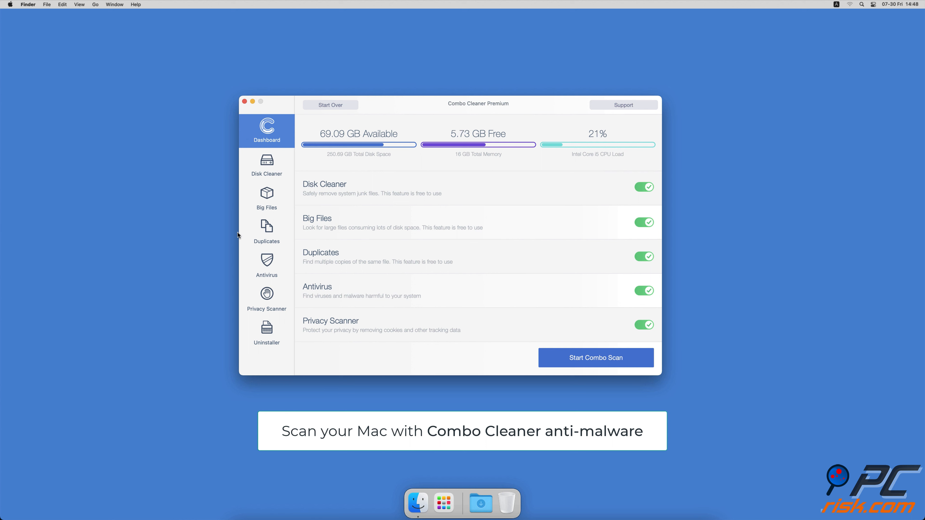
Start a full Antivirus scan, then remove the 2.7 GB of junk found by Disk Cleaner.
click(265, 266)
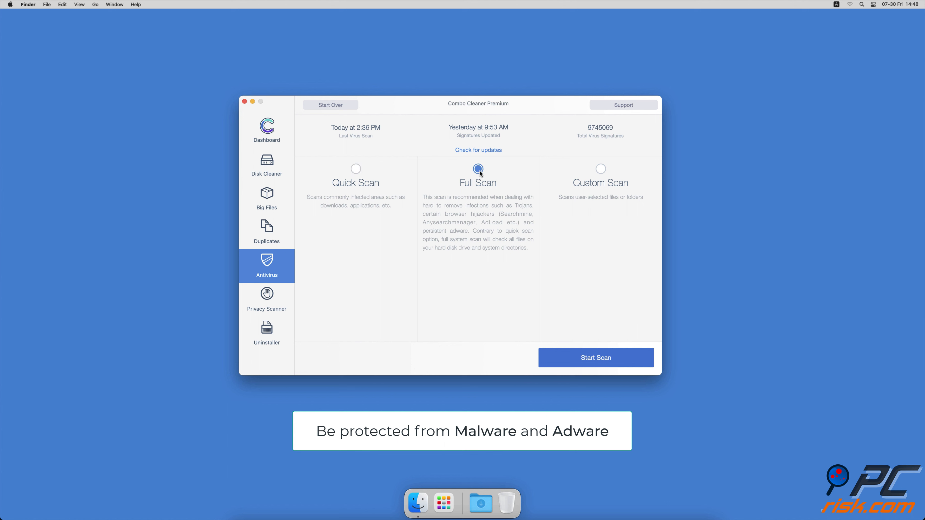
click(596, 358)
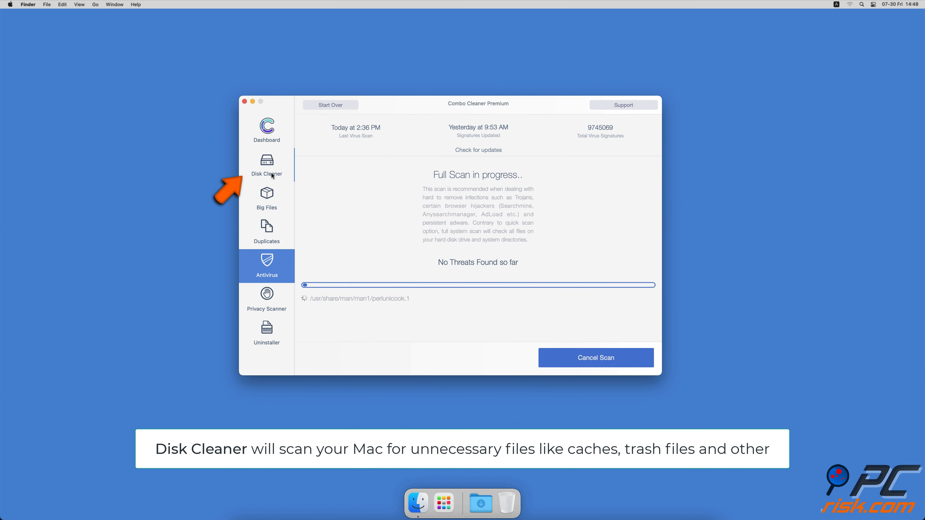
click(267, 163)
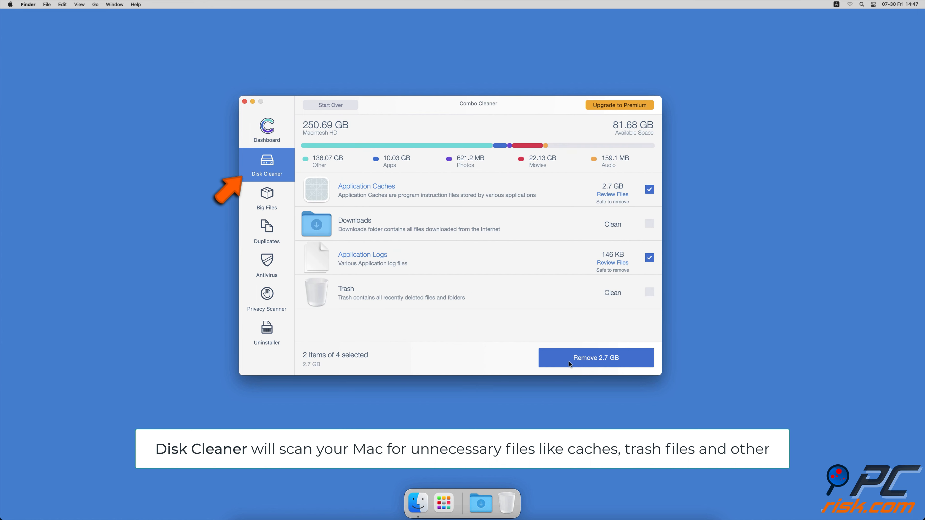
click(596, 357)
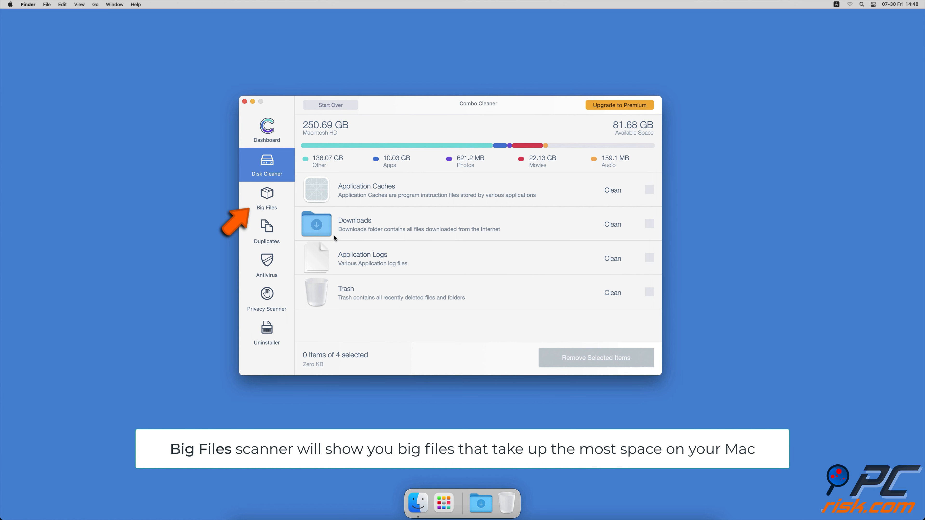
Scan the home folder for Big Files and for Duplicates.
click(266, 198)
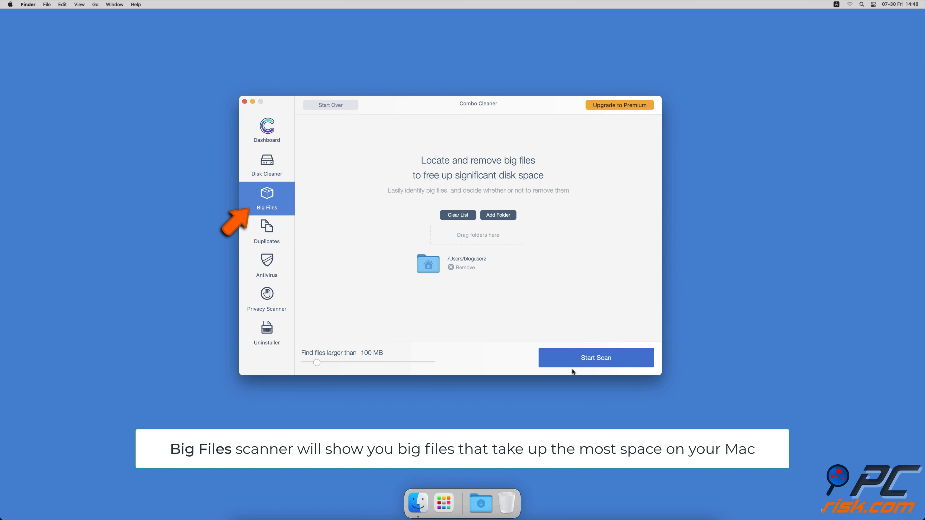
click(596, 357)
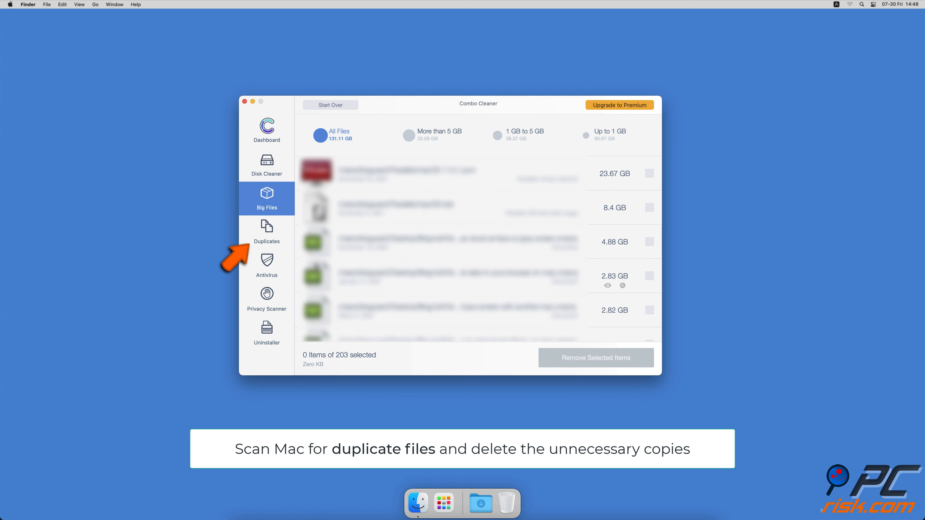
click(266, 230)
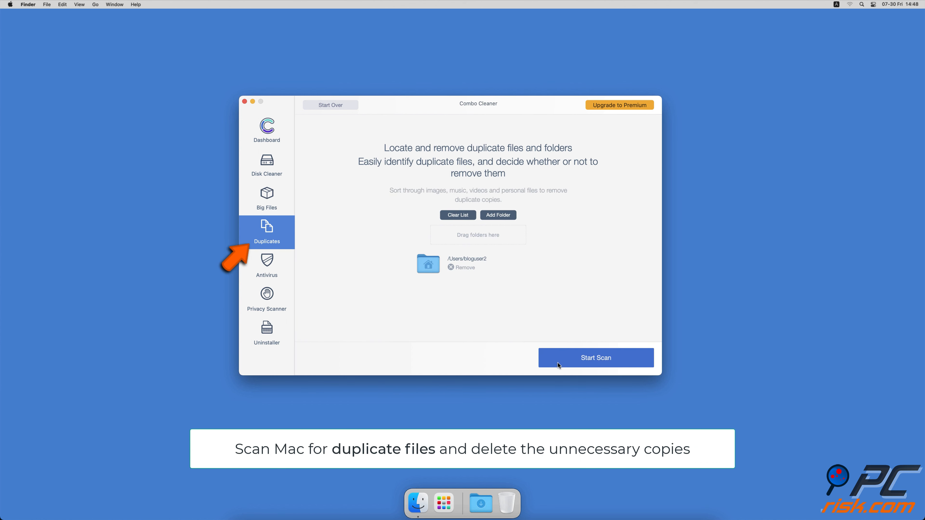
click(596, 358)
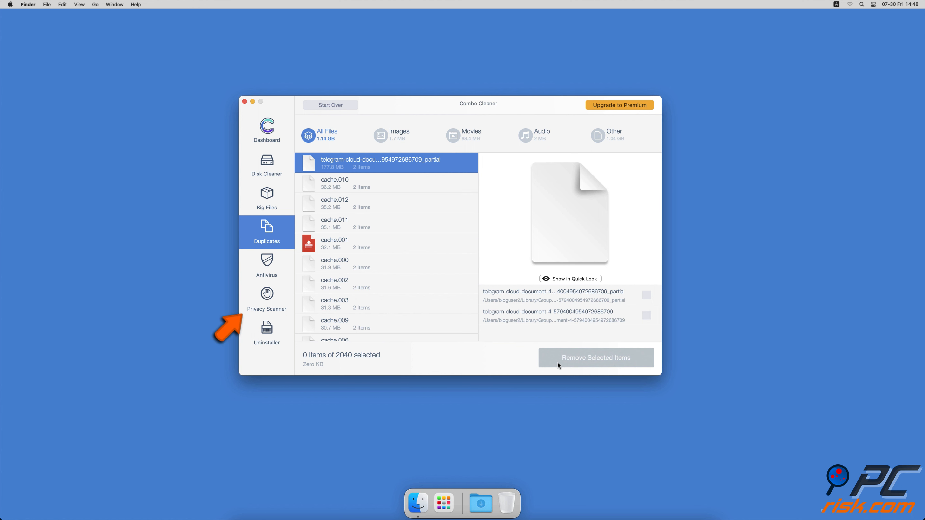
Run the Privacy Scanner and Uninstaller scans, then return to the Dashboard summary.
click(266, 298)
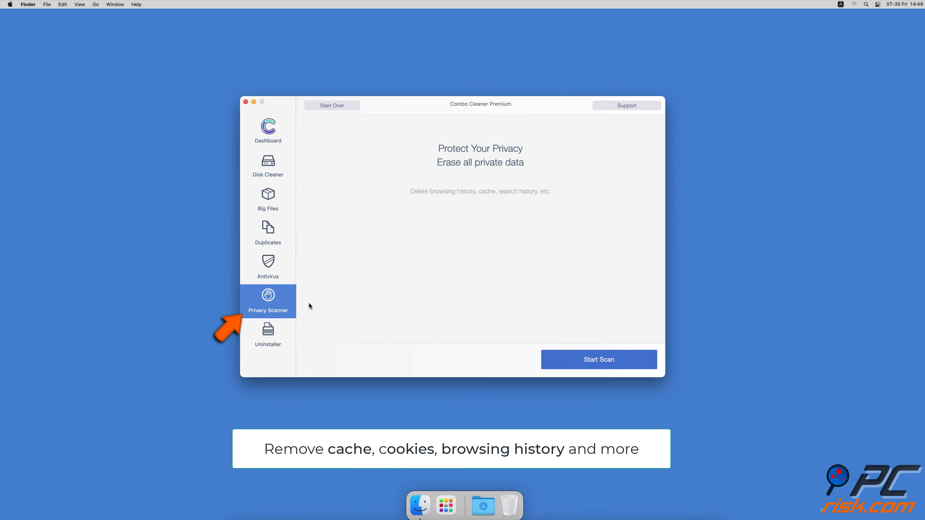
click(599, 359)
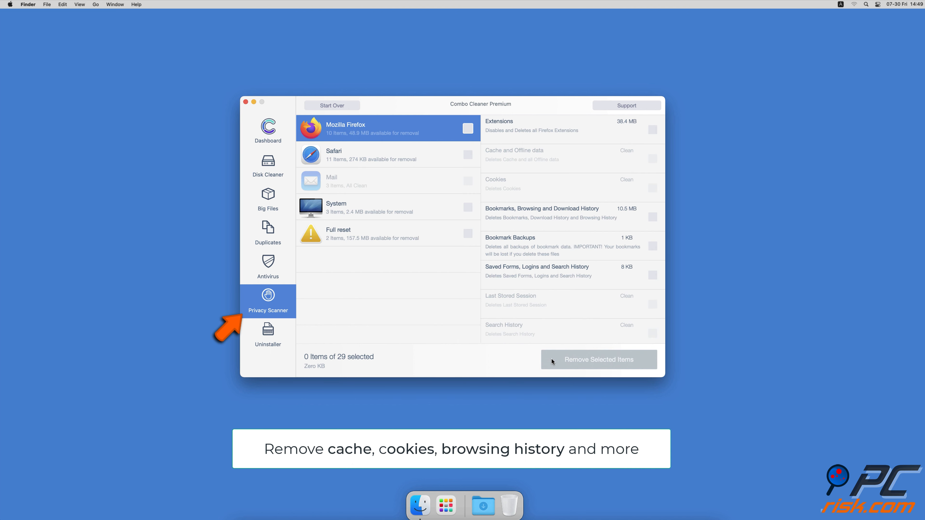
click(267, 335)
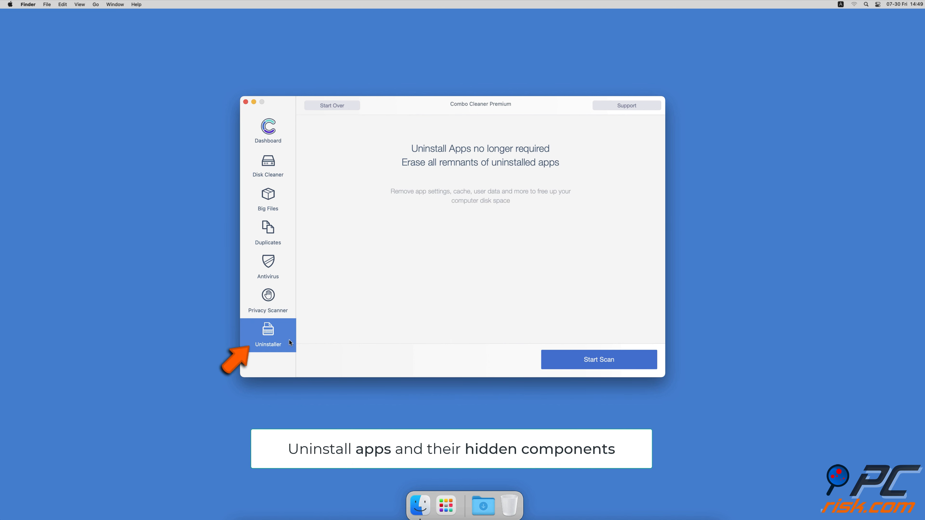
mouse_move(535, 361)
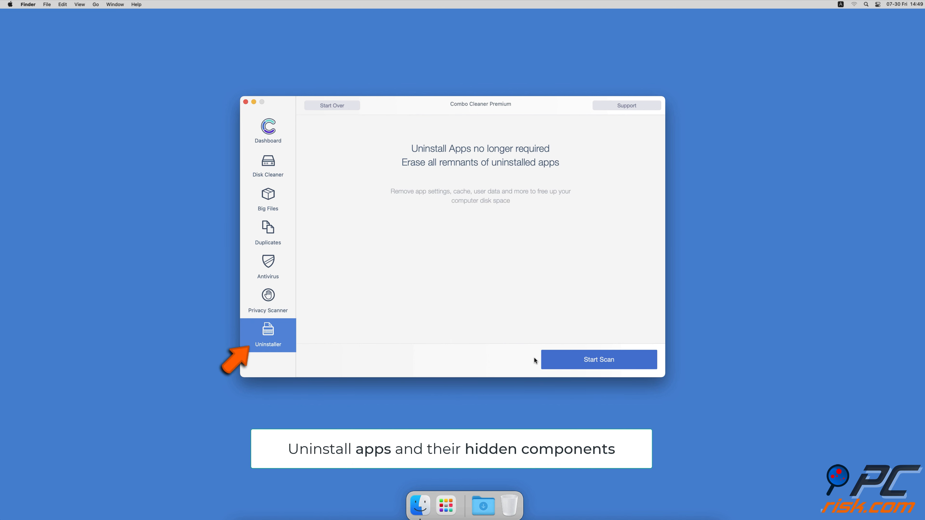
click(599, 360)
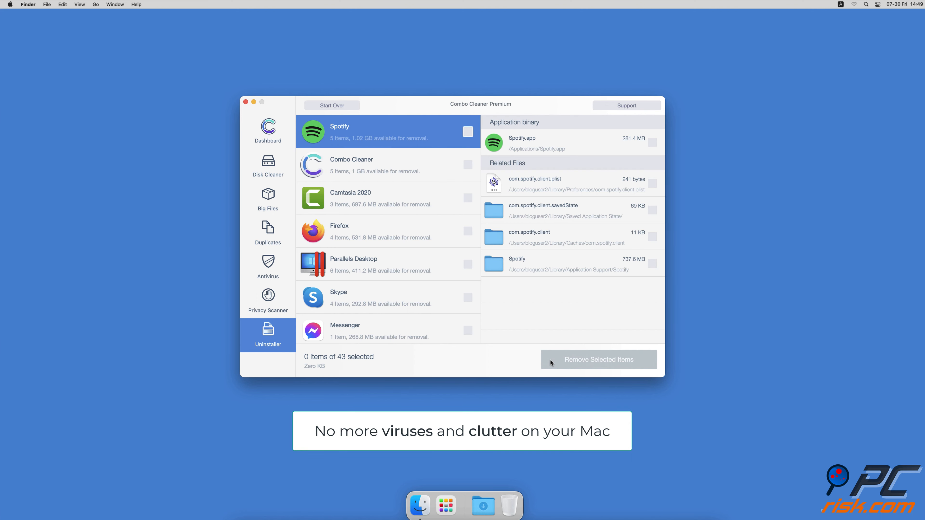
click(266, 131)
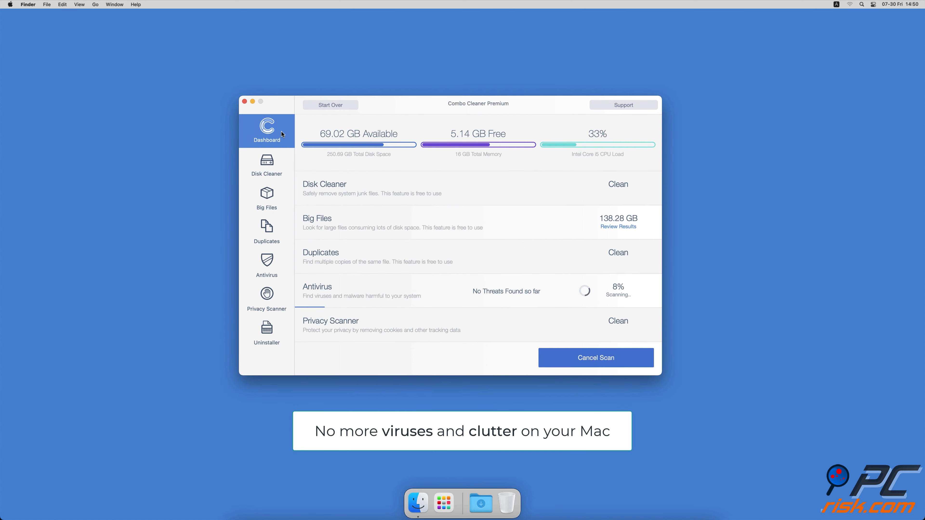